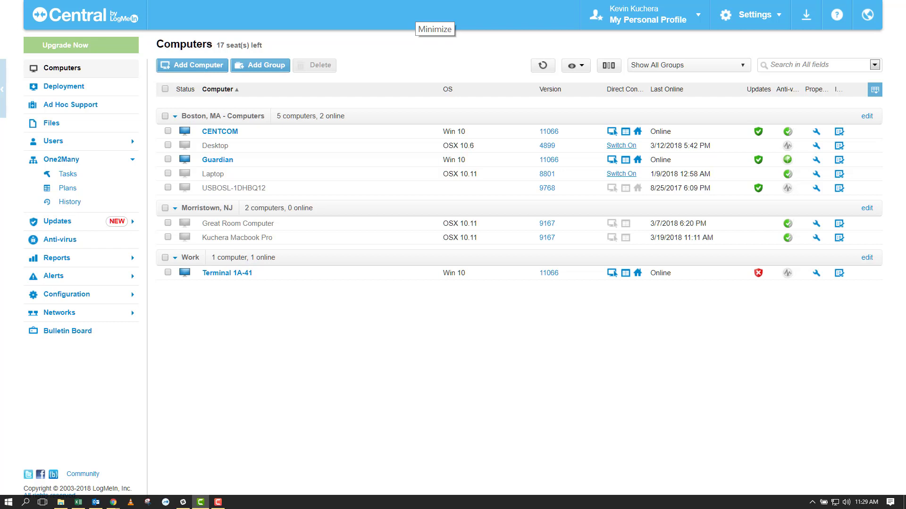
pyautogui.moveTo(67, 174)
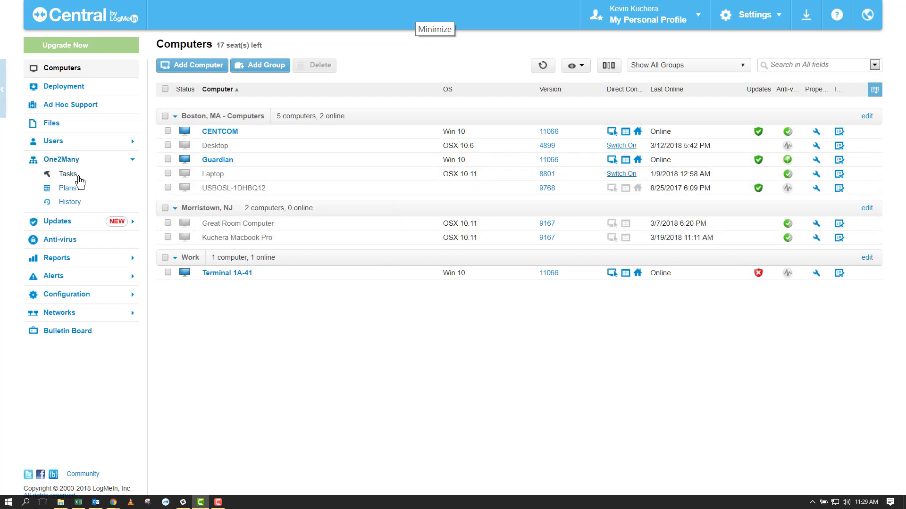
# Open the One2Many Tasks page from the left navigation.
pyautogui.click(68, 174)
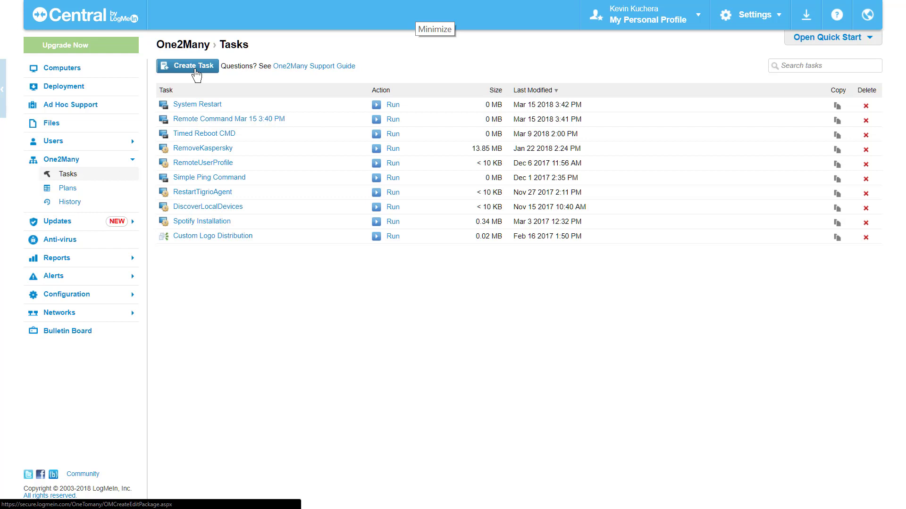
# Create a new task and step through its Task name, Notes and Command fields.
pyautogui.click(187, 66)
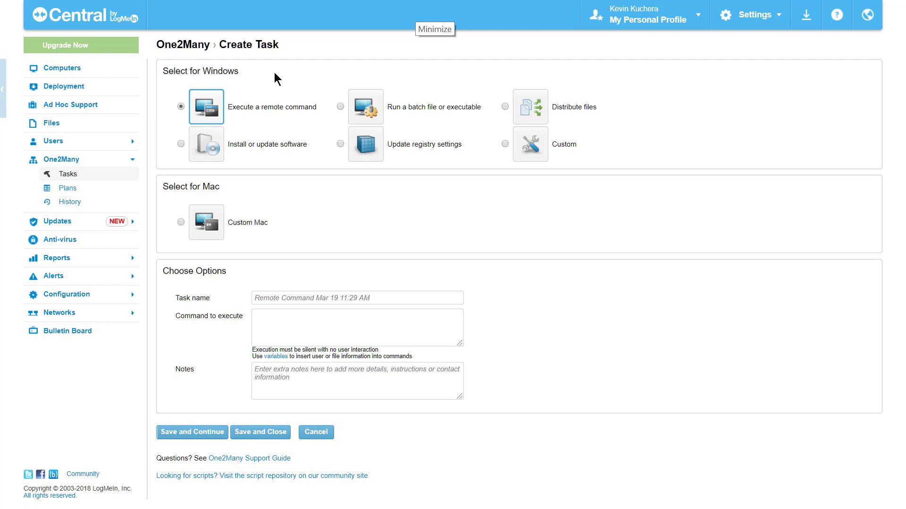
pyautogui.moveTo(434, 180)
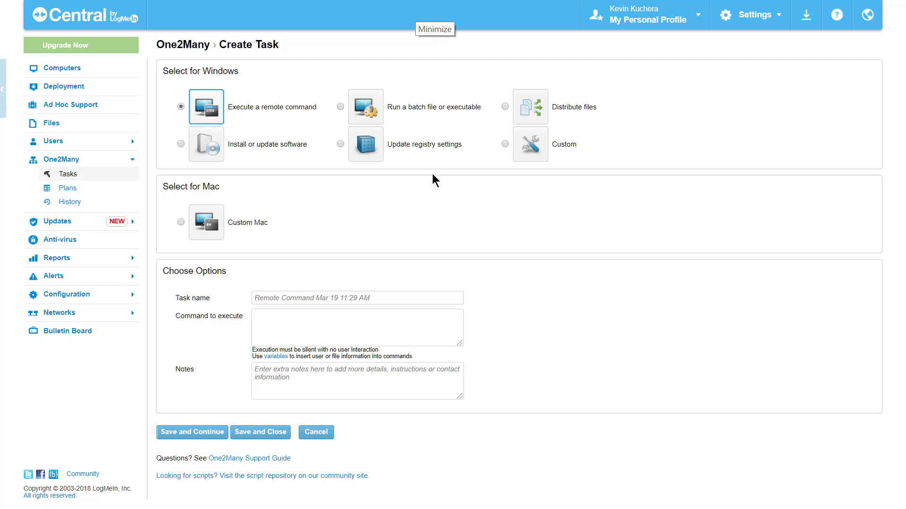
pyautogui.moveTo(486, 304)
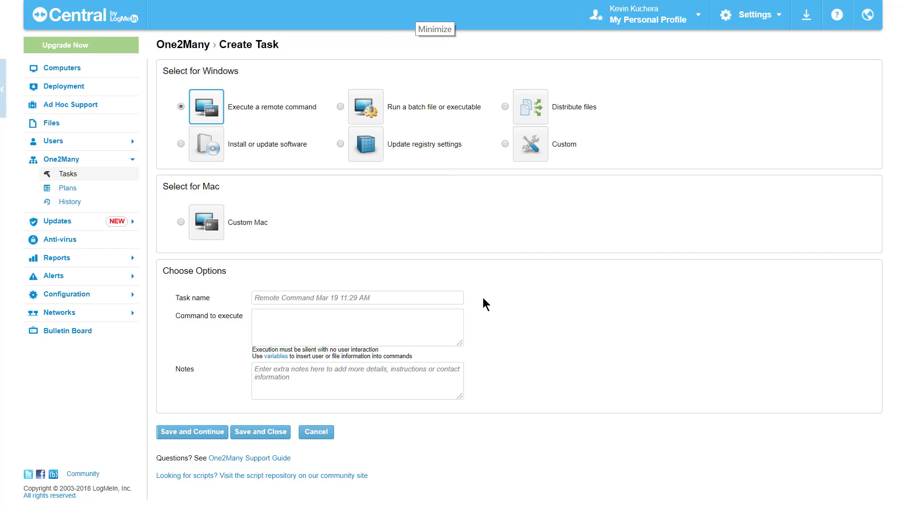
pyautogui.click(356, 298)
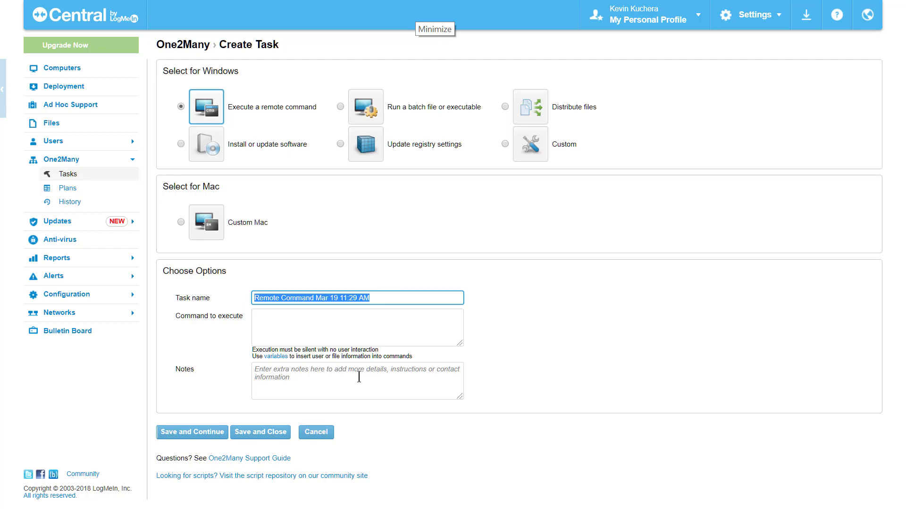
pyautogui.click(357, 381)
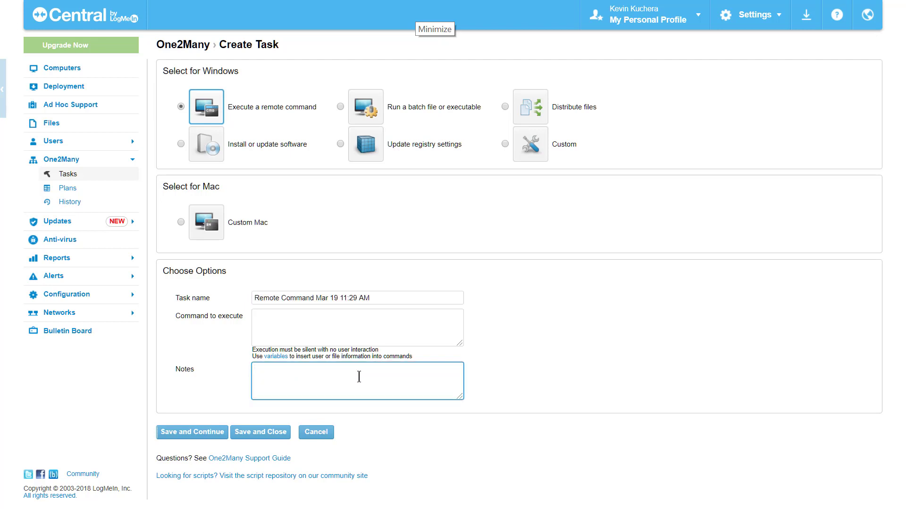
pyautogui.click(357, 381)
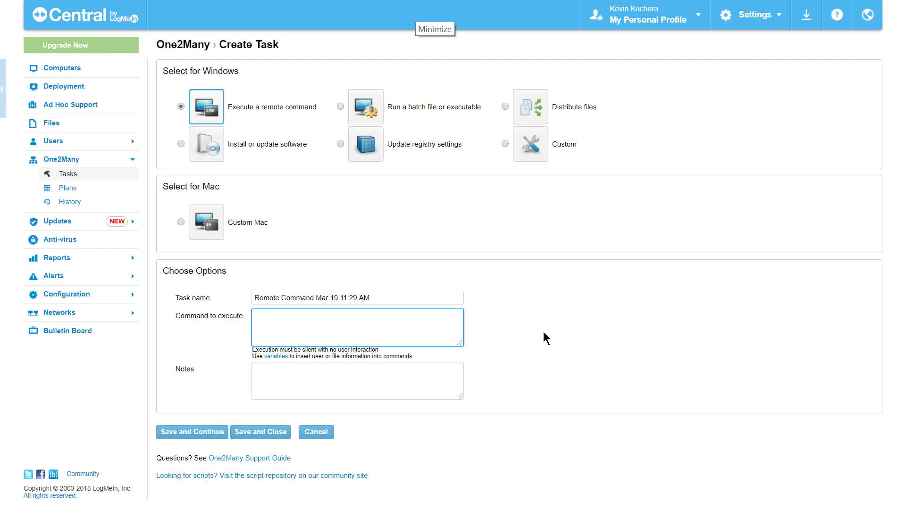
# Enter 'ping 192.168.0.7' as the command, then choose Run a batch file or executable.
pyautogui.click(357, 327)
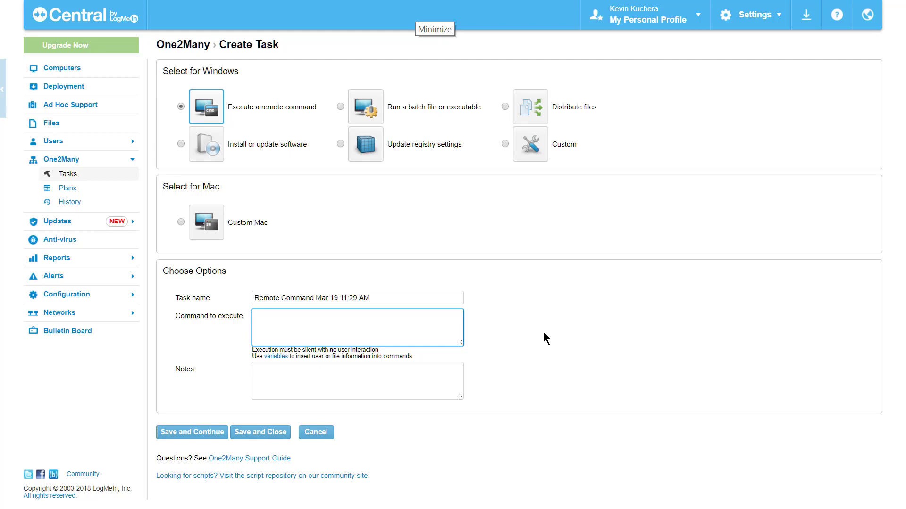
pyautogui.write('p')
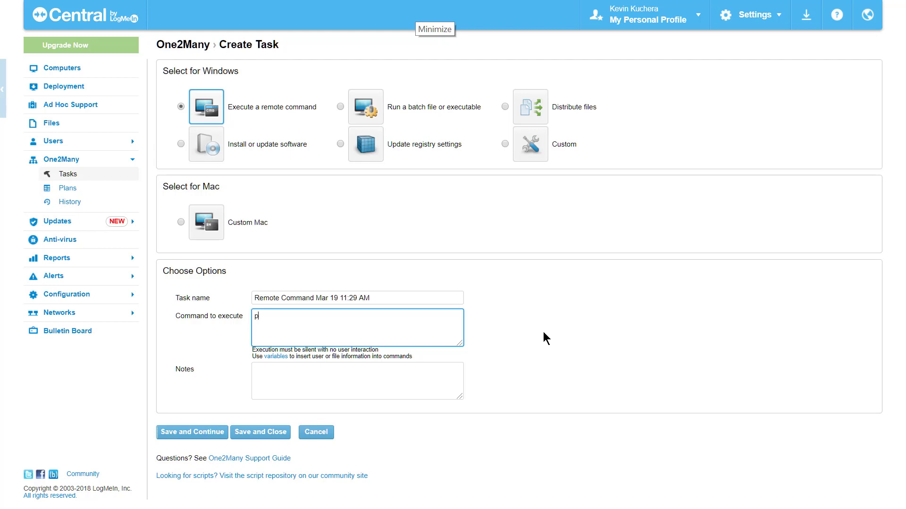
pyautogui.write('ing 192')
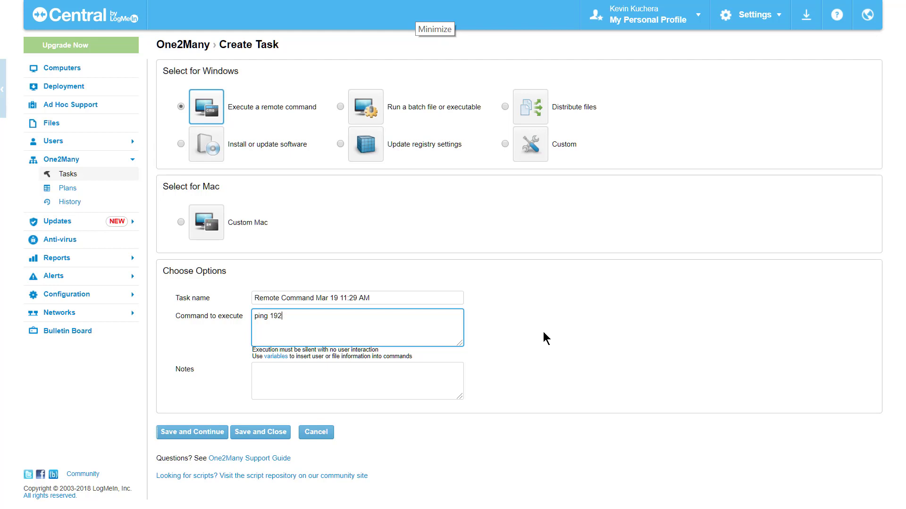
pyautogui.write('.168.0')
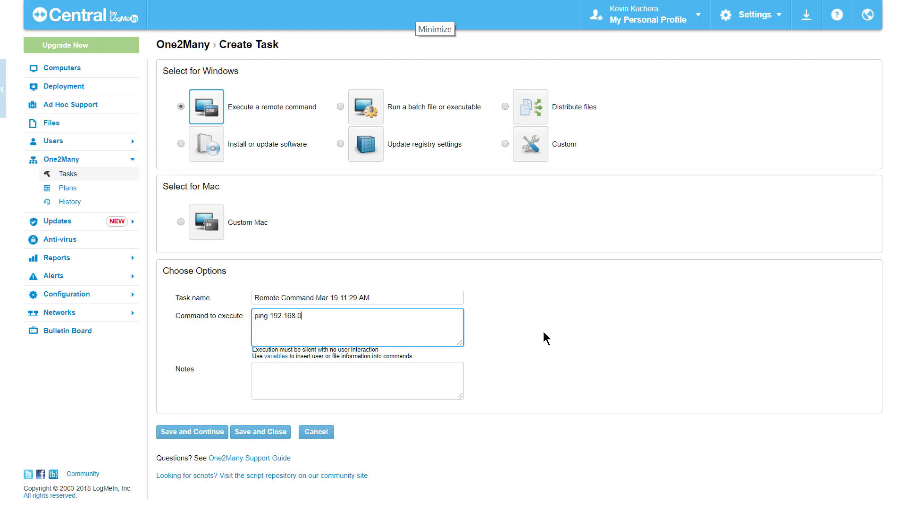
pyautogui.write('7')
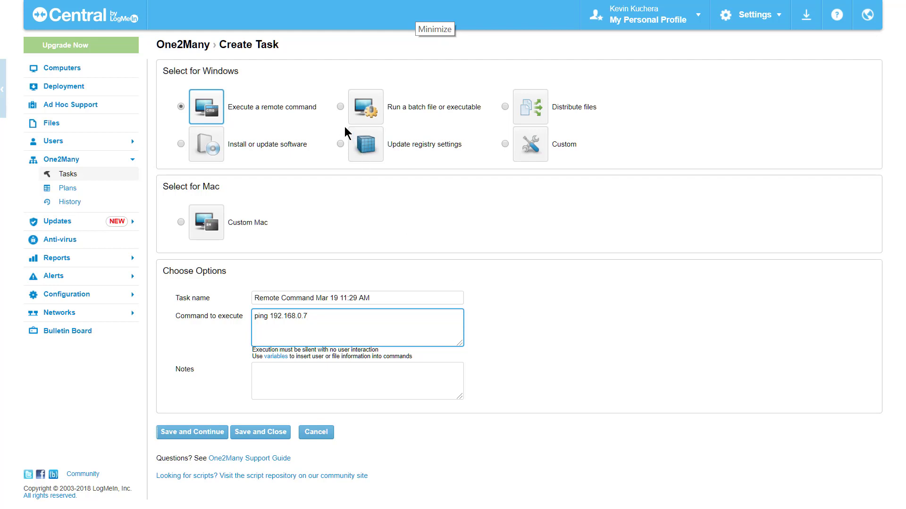
pyautogui.click(339, 107)
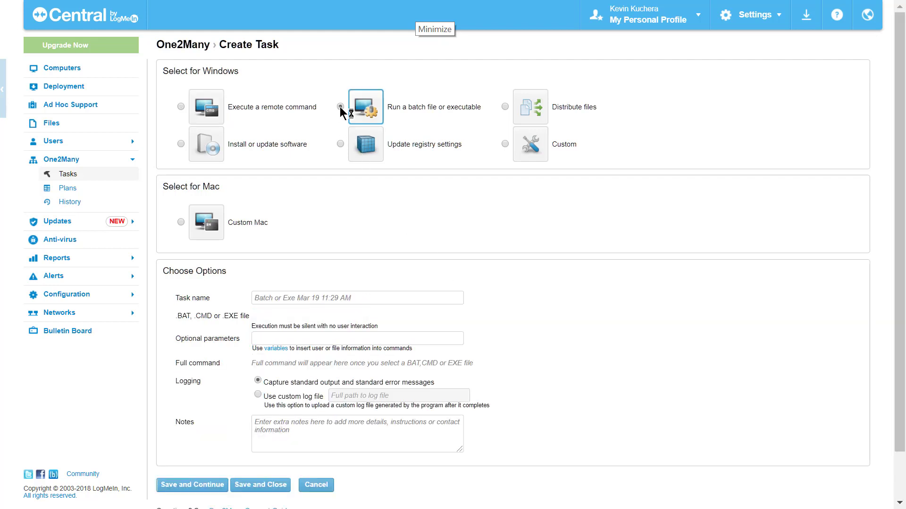
# Keep the batch file task type and show the environment variables list.
pyautogui.click(340, 107)
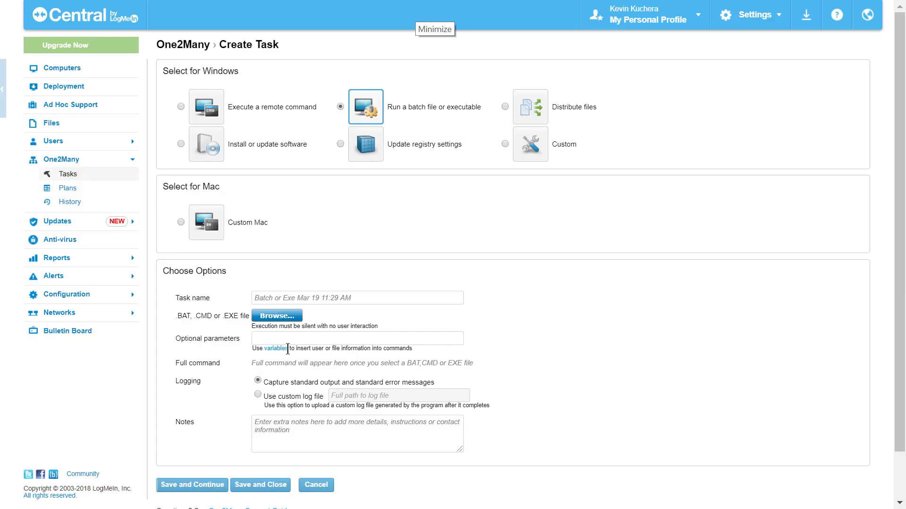
pyautogui.click(275, 348)
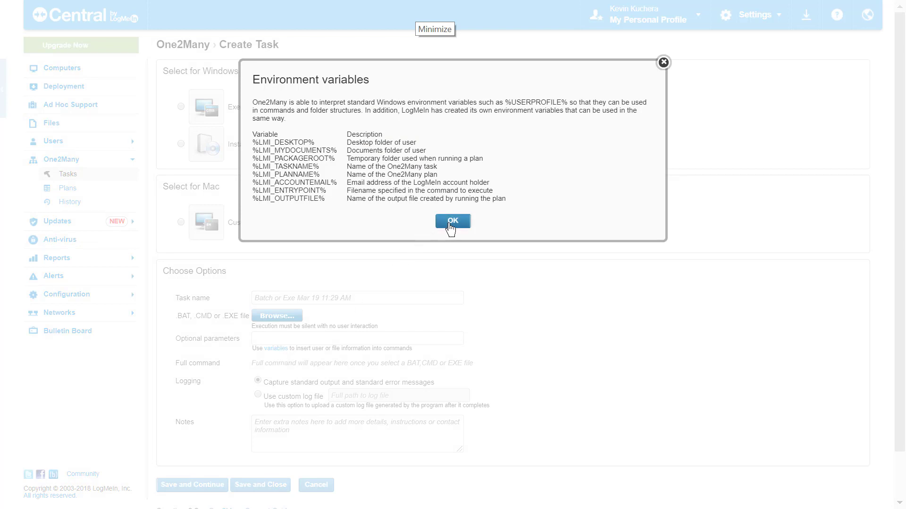
# Close the Environment variables dialog with OK.
pyautogui.click(452, 221)
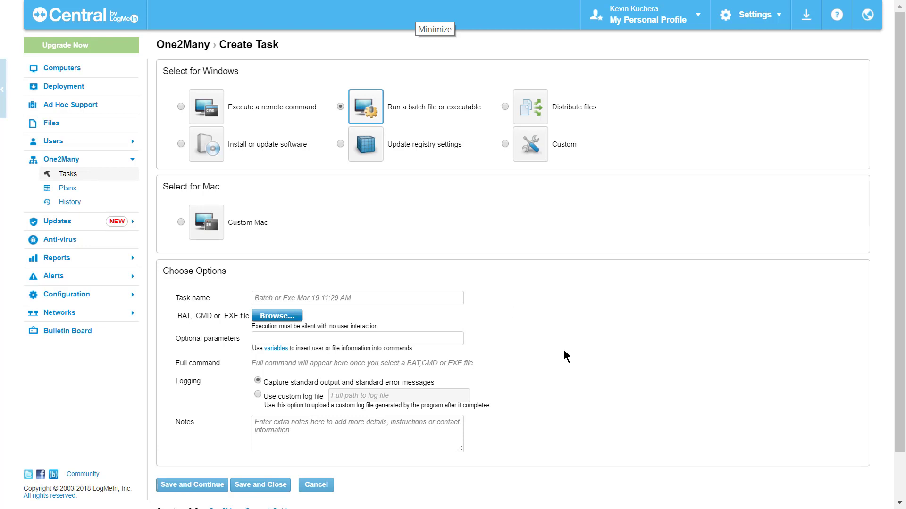
pyautogui.moveTo(547, 338)
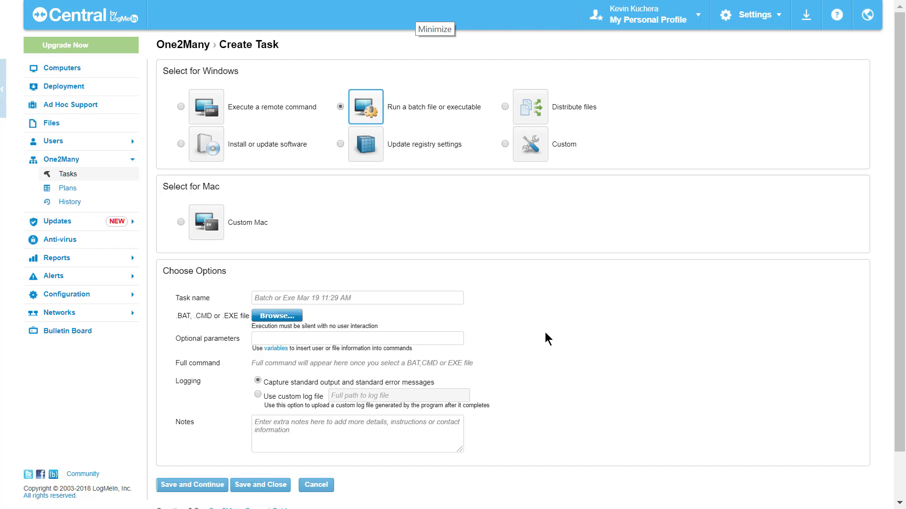
pyautogui.moveTo(515, 369)
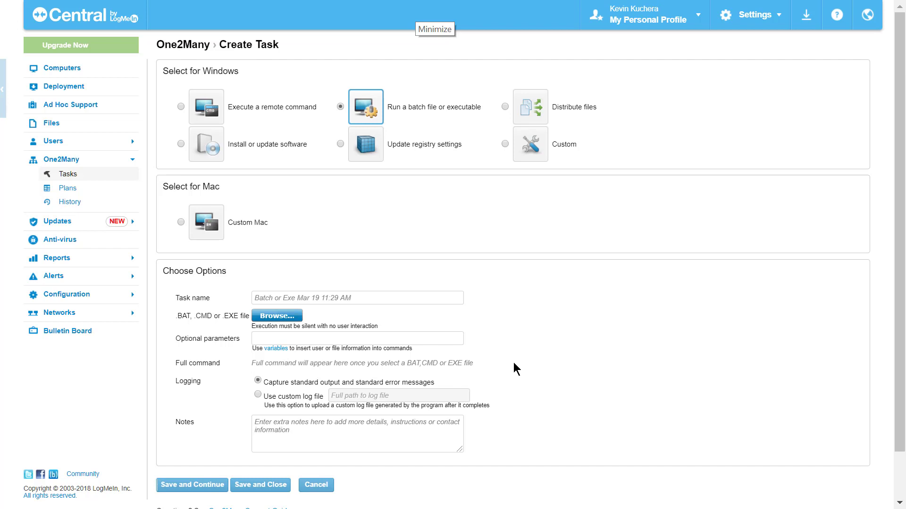
pyautogui.moveTo(512, 399)
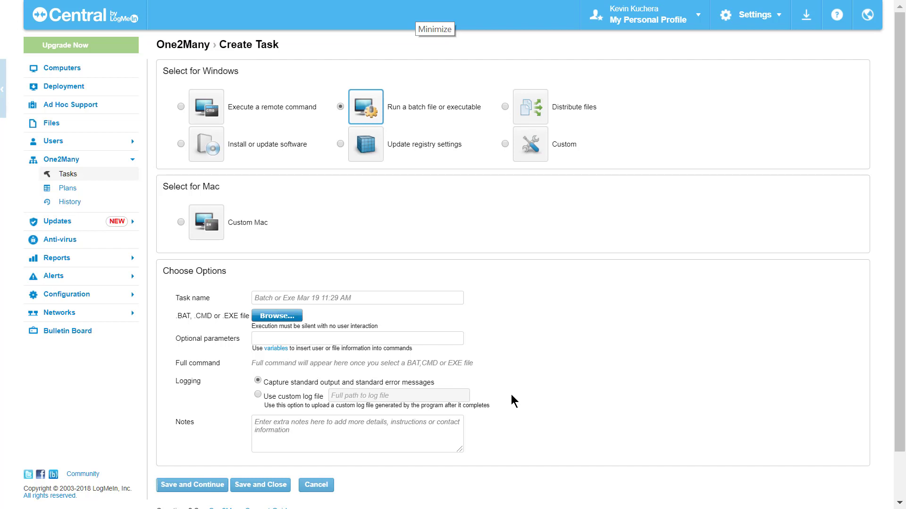
pyautogui.scroll(-3)
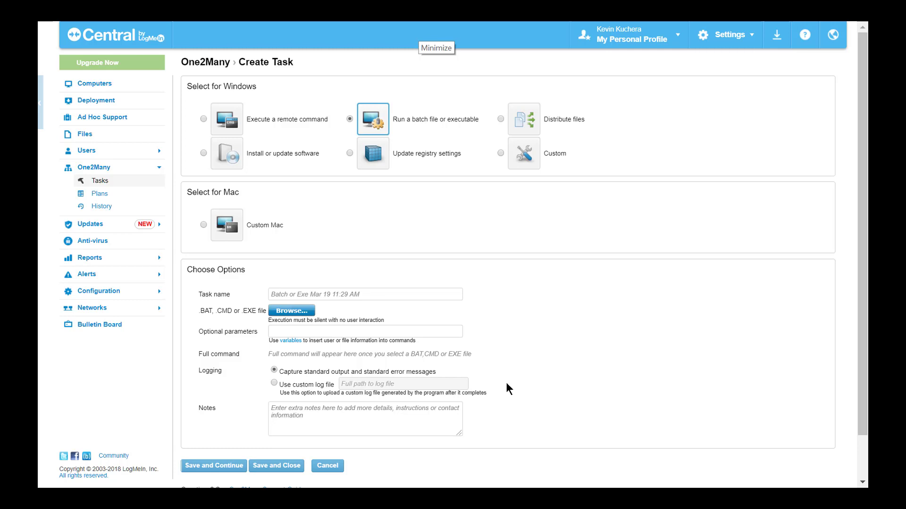
pyautogui.scroll(-3)
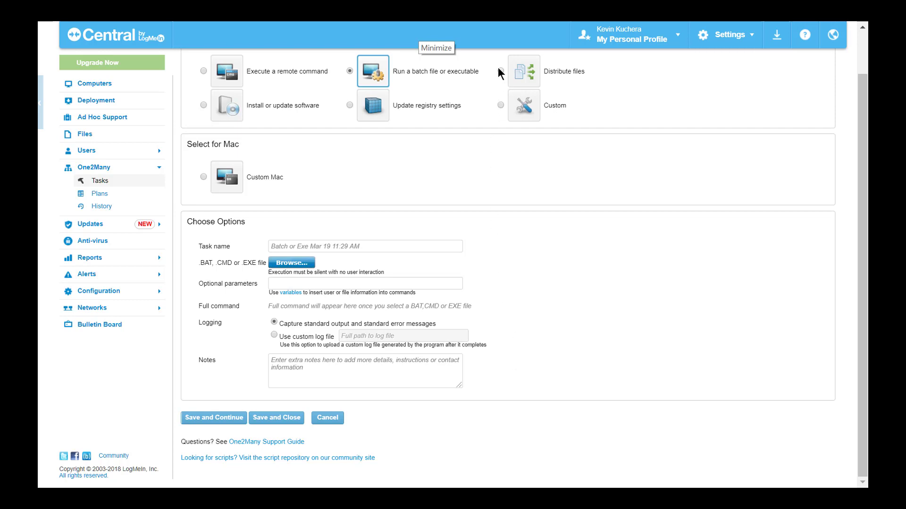
# Make it a Distribute files task overwriting existing files, destination %LMI_DESKTOP%.
pyautogui.click(522, 71)
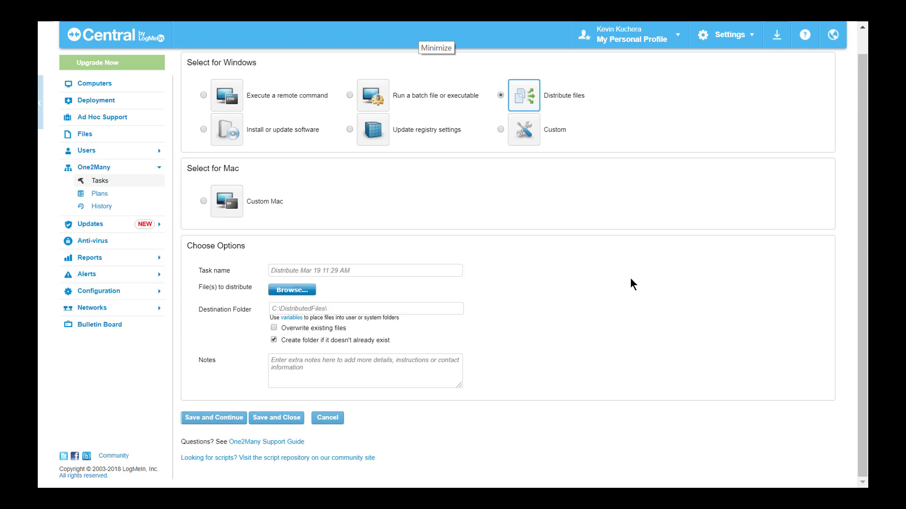
pyautogui.moveTo(666, 283)
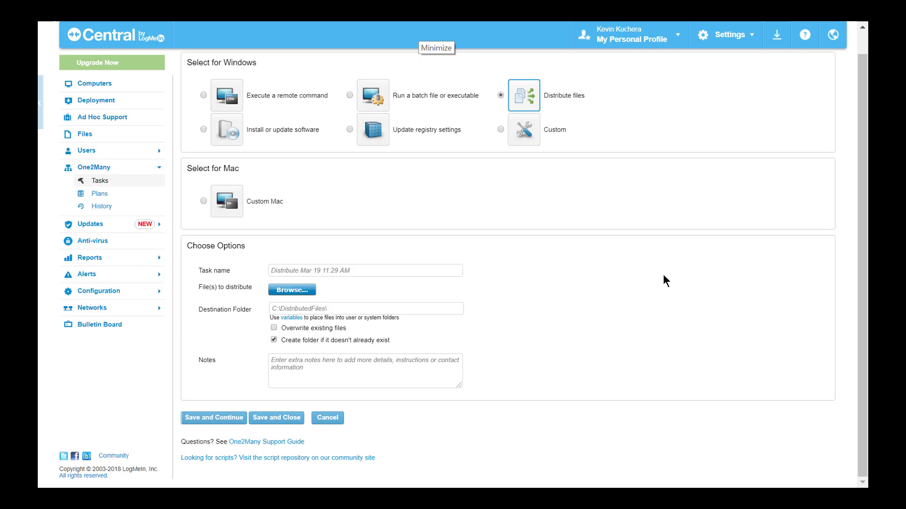
pyautogui.moveTo(422, 340)
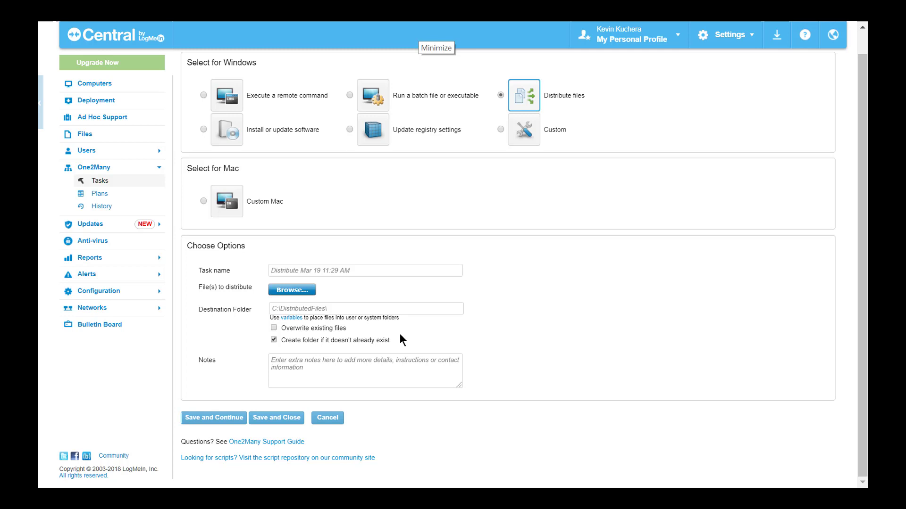
pyautogui.moveTo(297, 334)
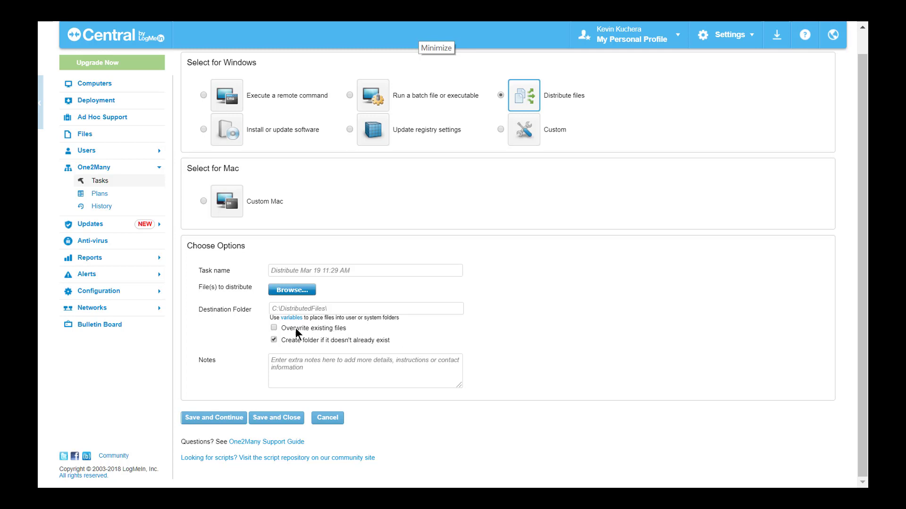
pyautogui.moveTo(273, 333)
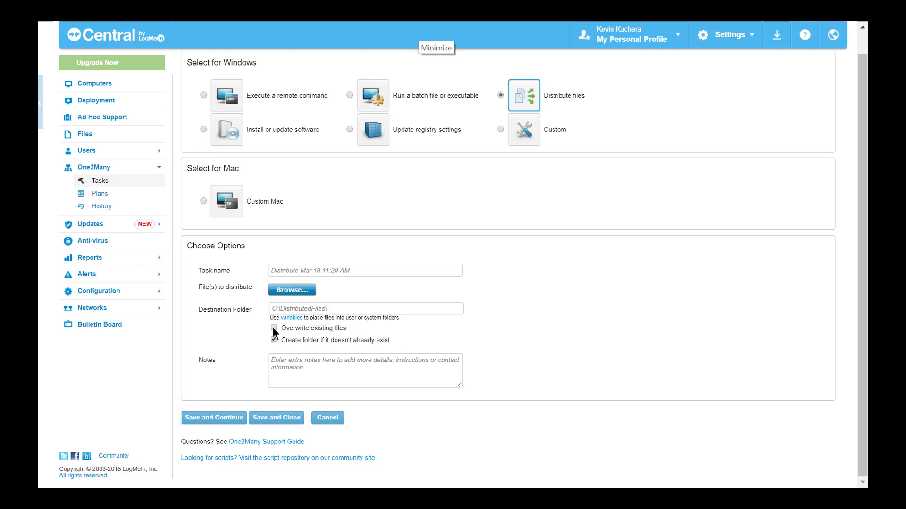
pyautogui.click(273, 328)
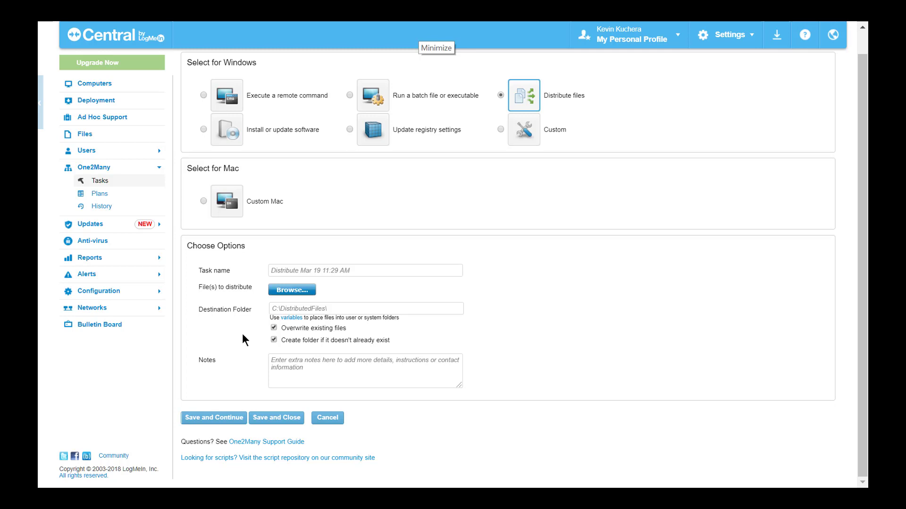
pyautogui.click(363, 309)
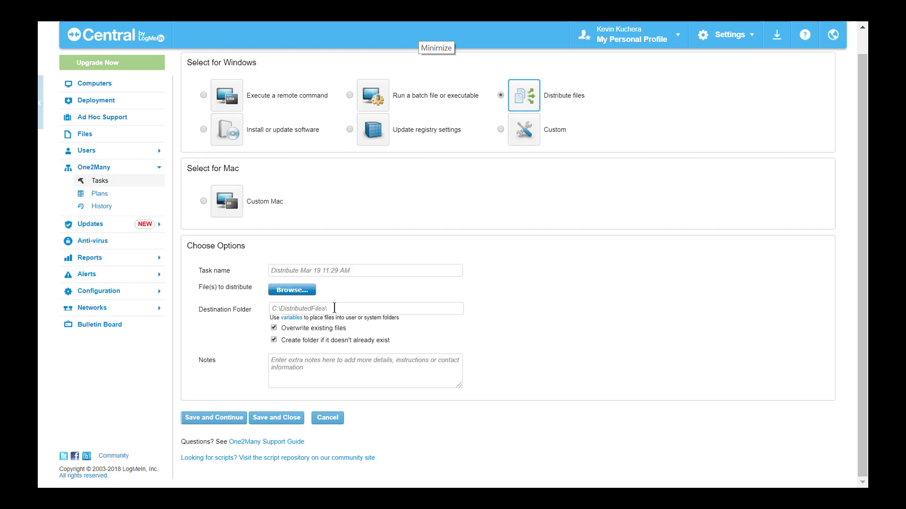
pyautogui.click(364, 308)
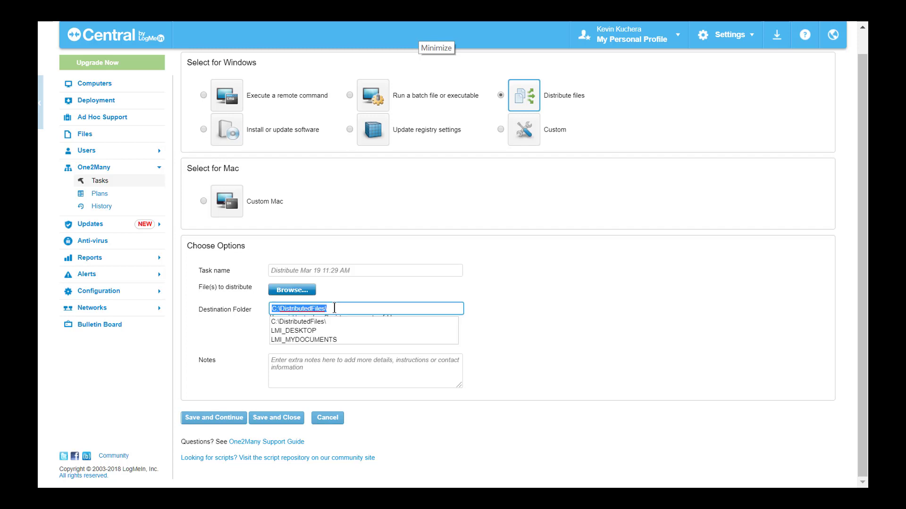
pyautogui.moveTo(332, 330)
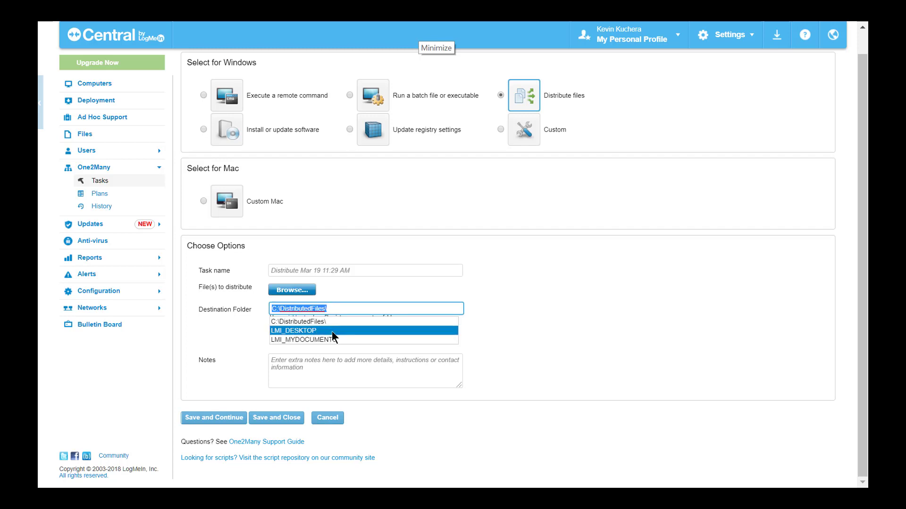
pyautogui.click(293, 330)
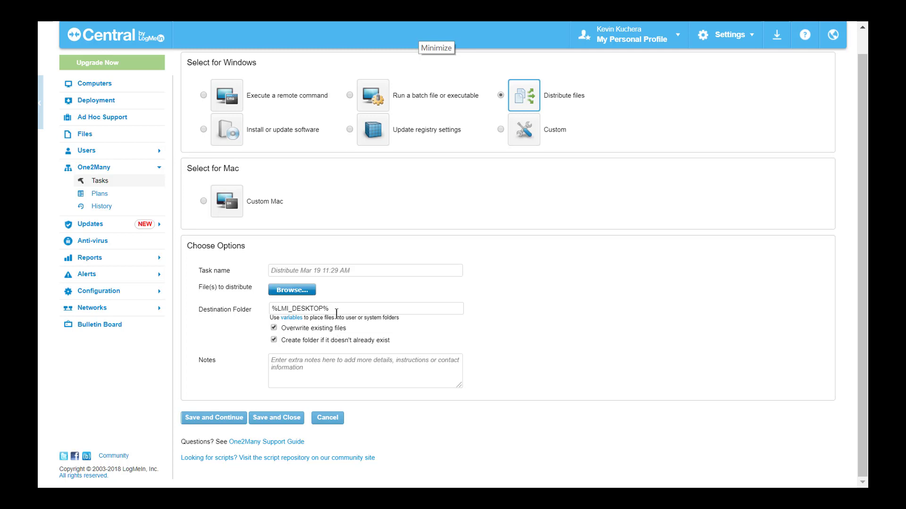
pyautogui.moveTo(332, 302)
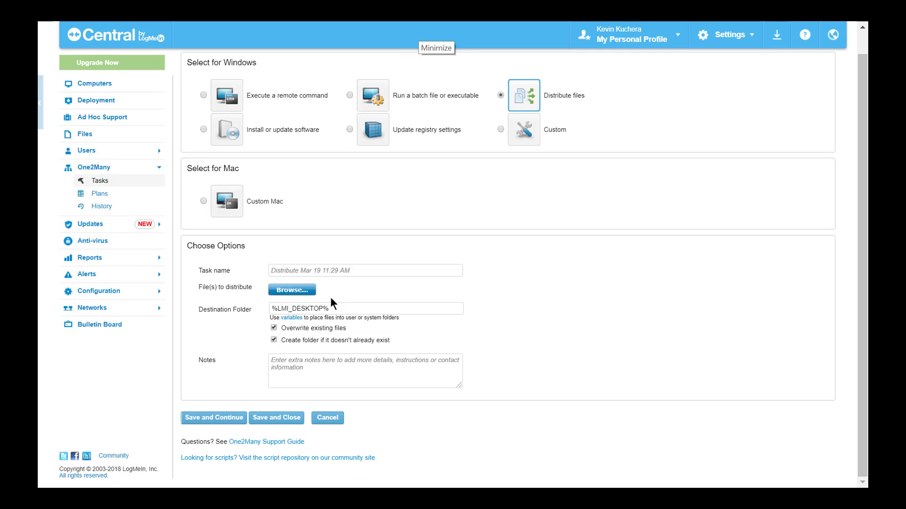
pyautogui.click(365, 309)
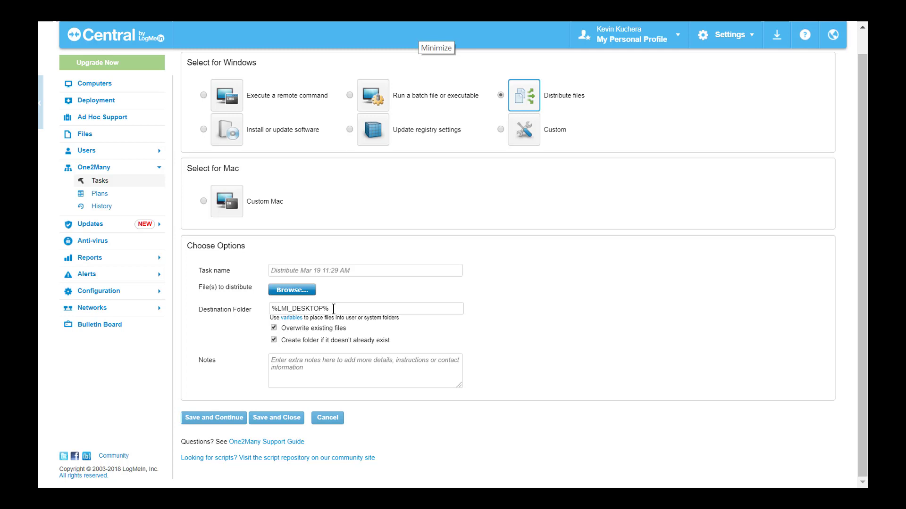
pyautogui.moveTo(204, 133)
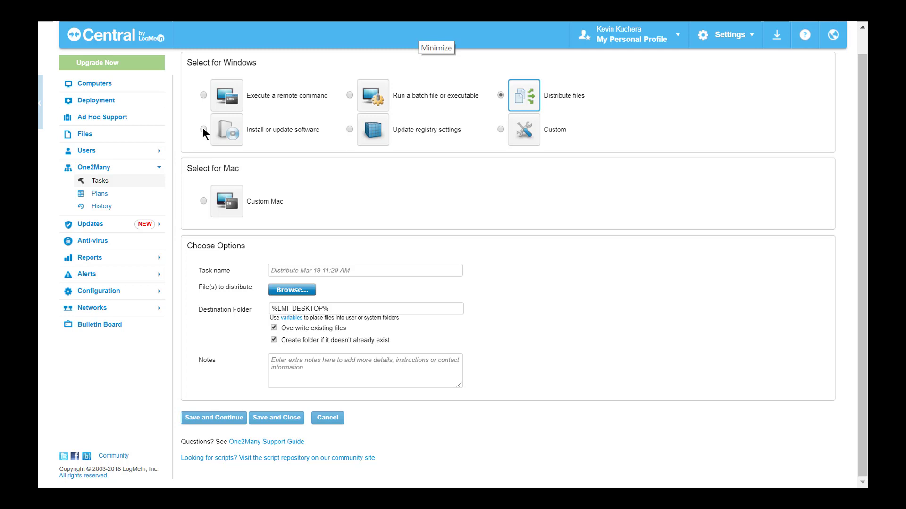
# Switch to Install or update software with Uninstall ticked (msiexec /X).
pyautogui.click(204, 132)
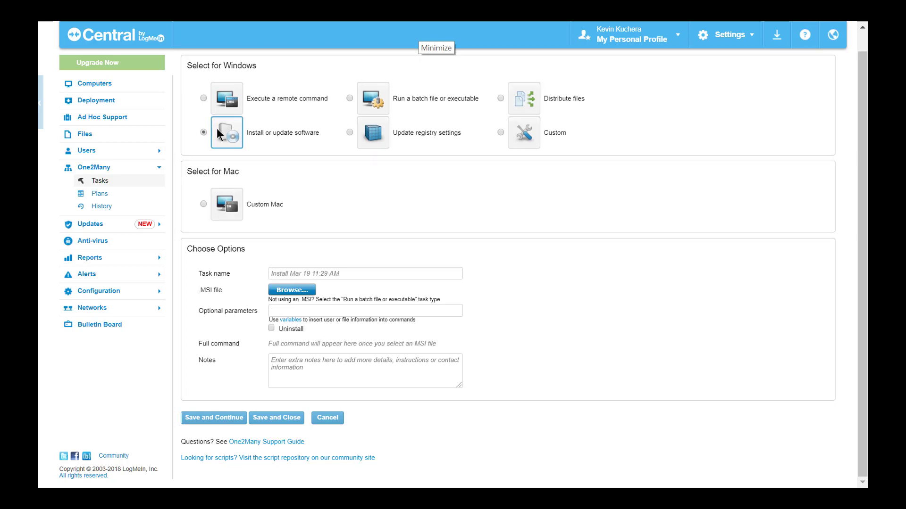
pyautogui.moveTo(332, 296)
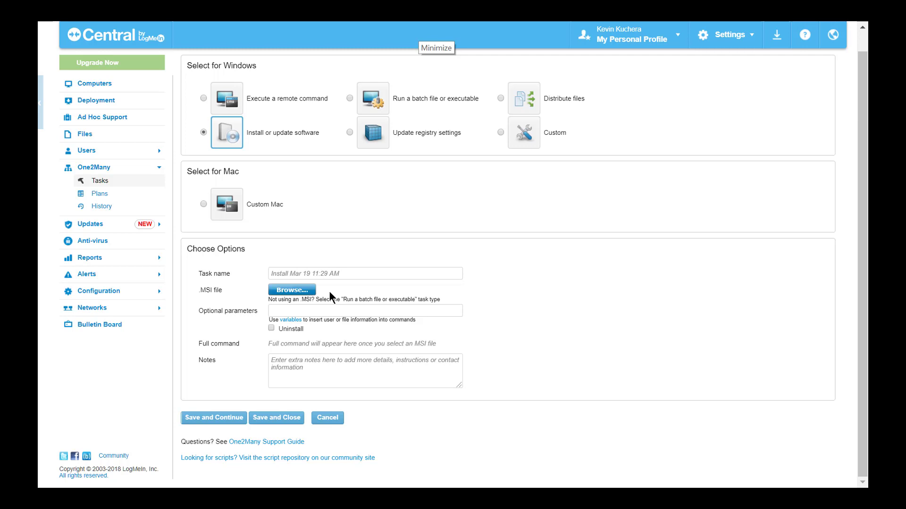
pyautogui.moveTo(272, 332)
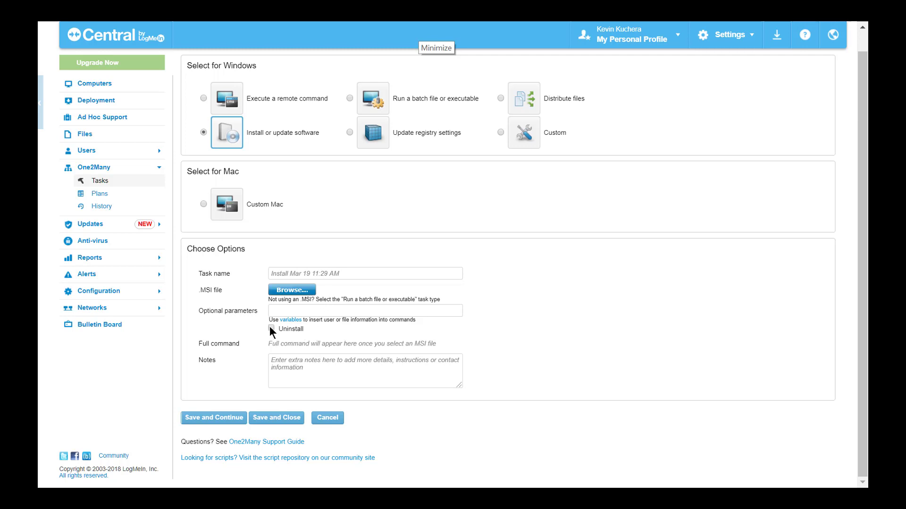
pyautogui.click(270, 329)
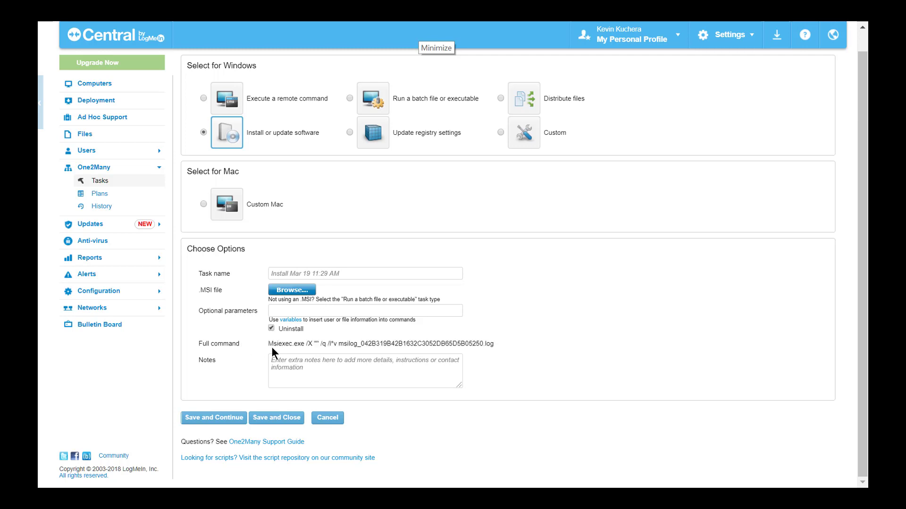
pyautogui.moveTo(520, 348)
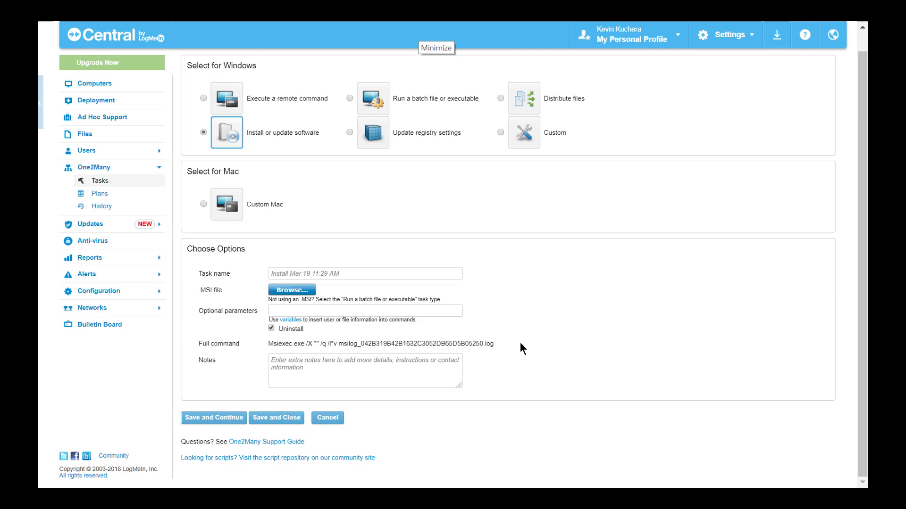
pyautogui.moveTo(537, 157)
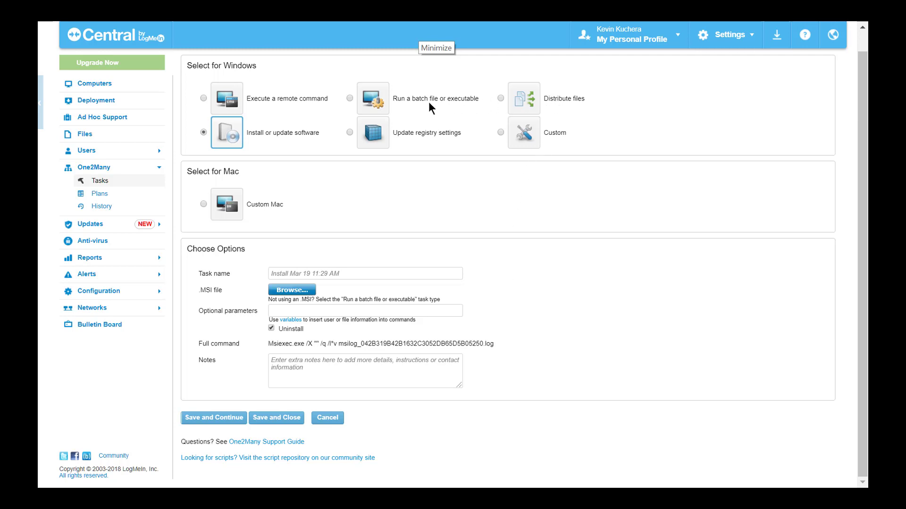
pyautogui.moveTo(374, 139)
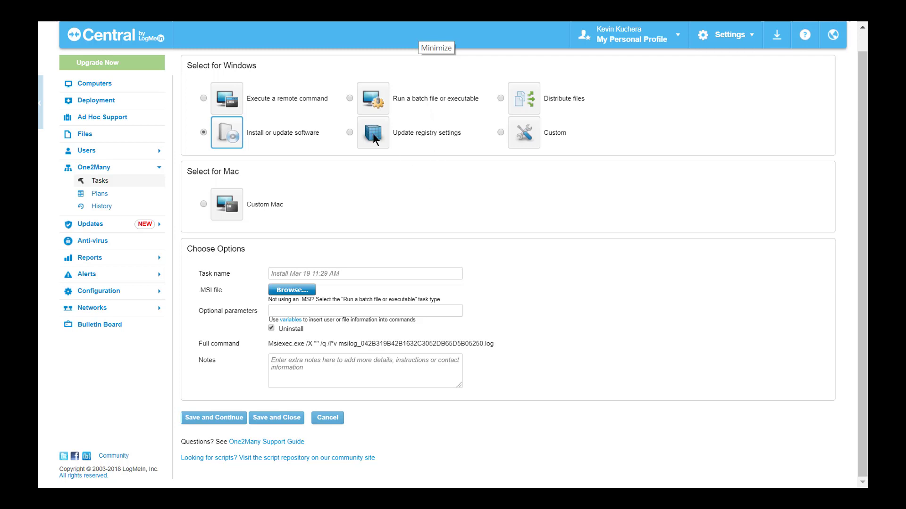
# Select the Update registry settings task type.
pyautogui.click(350, 136)
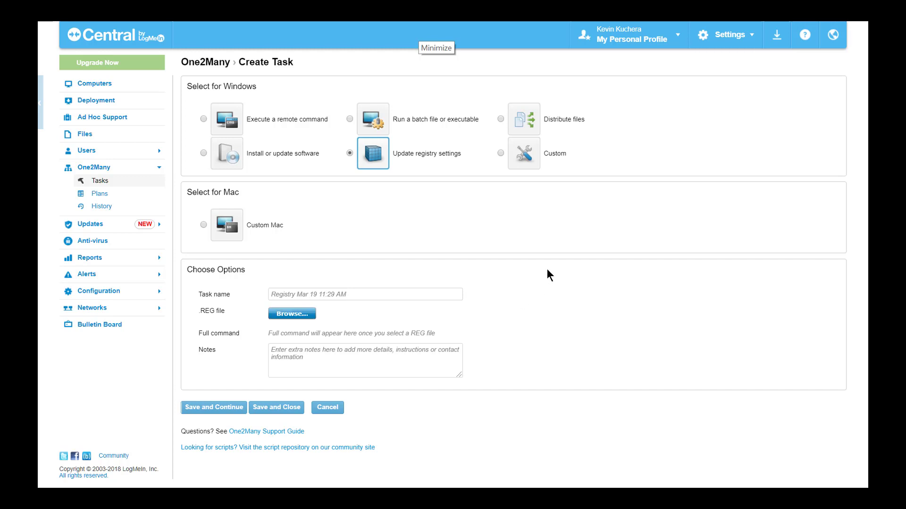
pyautogui.moveTo(546, 271)
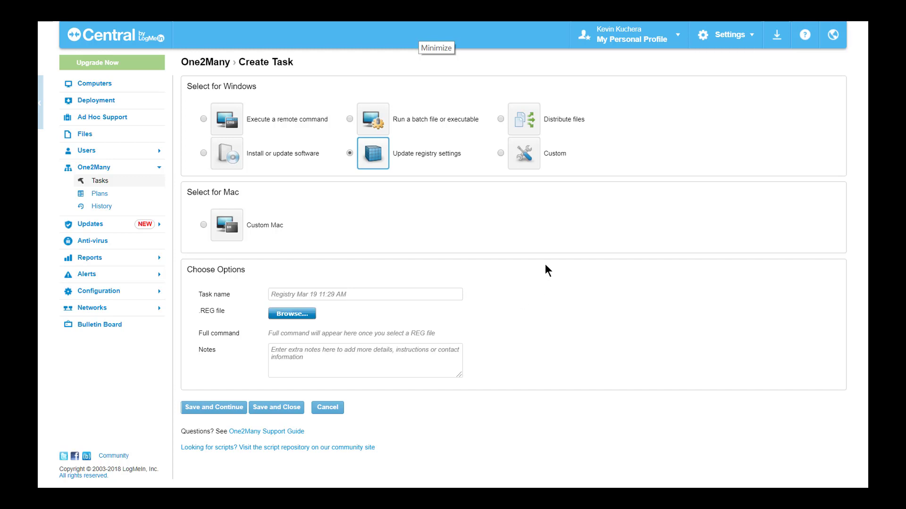
# Select the Custom Windows task type.
pyautogui.click(501, 151)
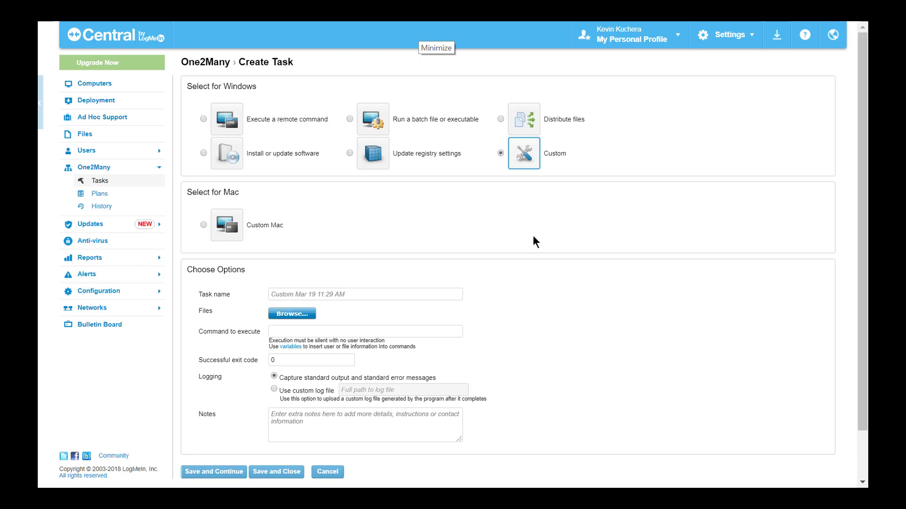
pyautogui.moveTo(556, 311)
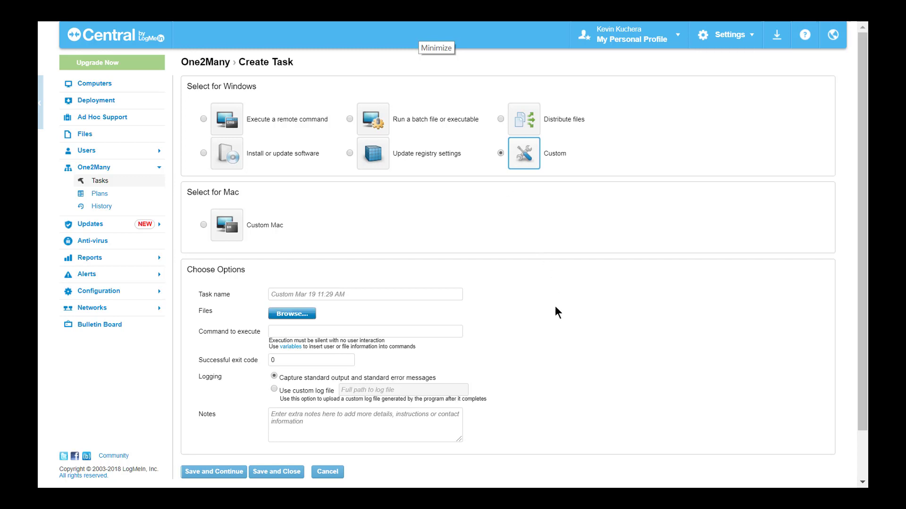
pyautogui.moveTo(552, 338)
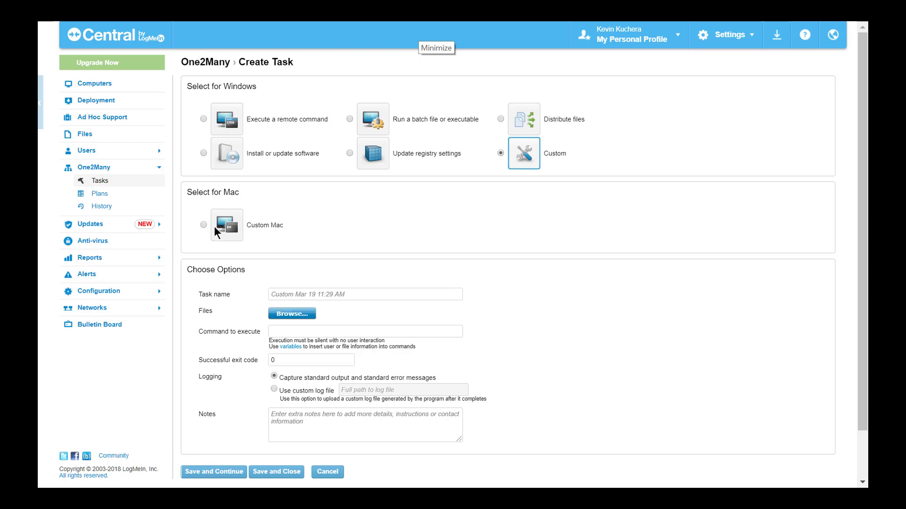
# Select Custom Mac, then return to the Tasks list without saving.
pyautogui.click(203, 224)
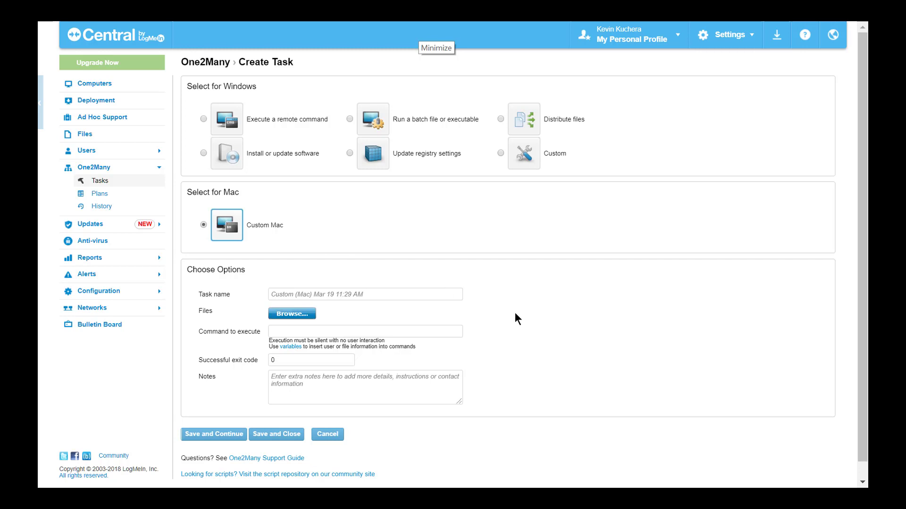
pyautogui.moveTo(564, 330)
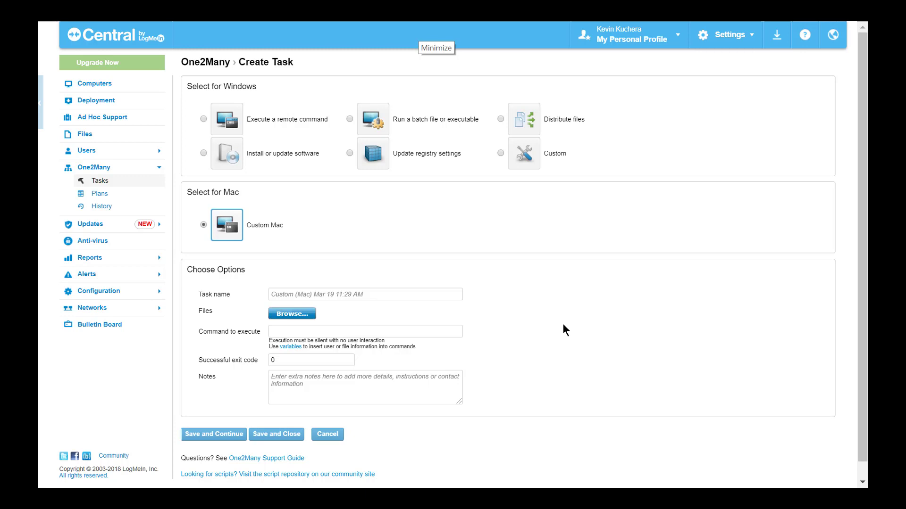
pyautogui.moveTo(336, 231)
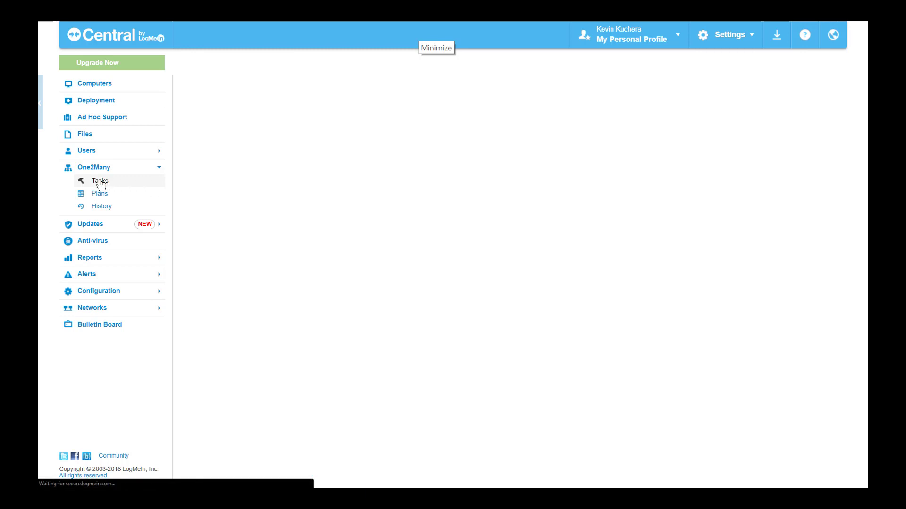
pyautogui.click(100, 180)
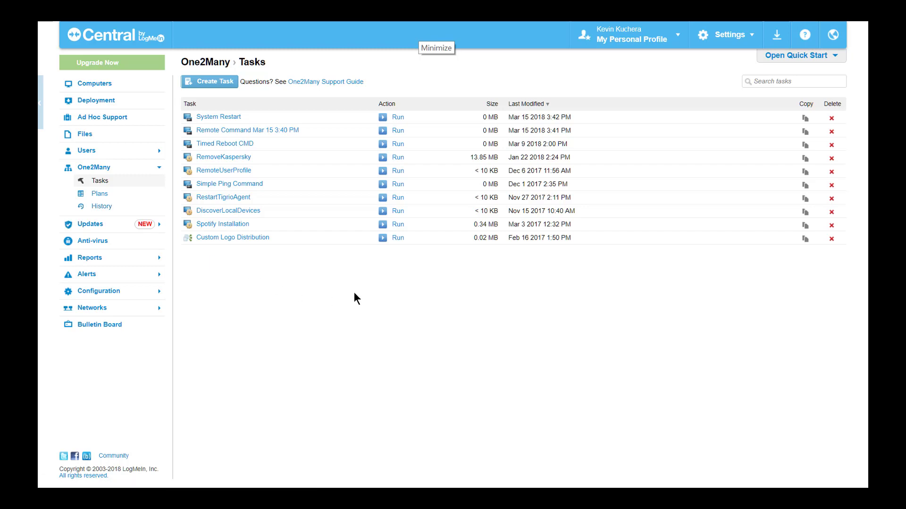